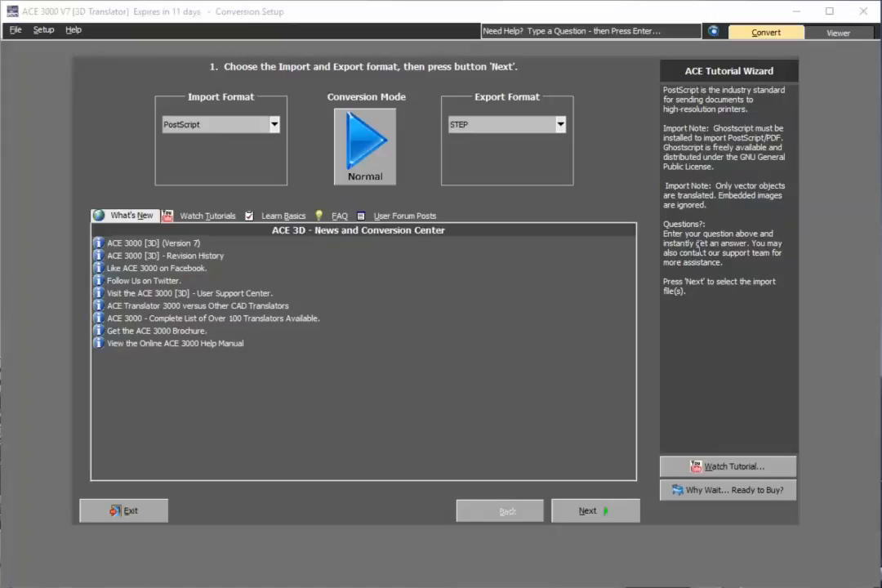
mouse_move(298, 123)
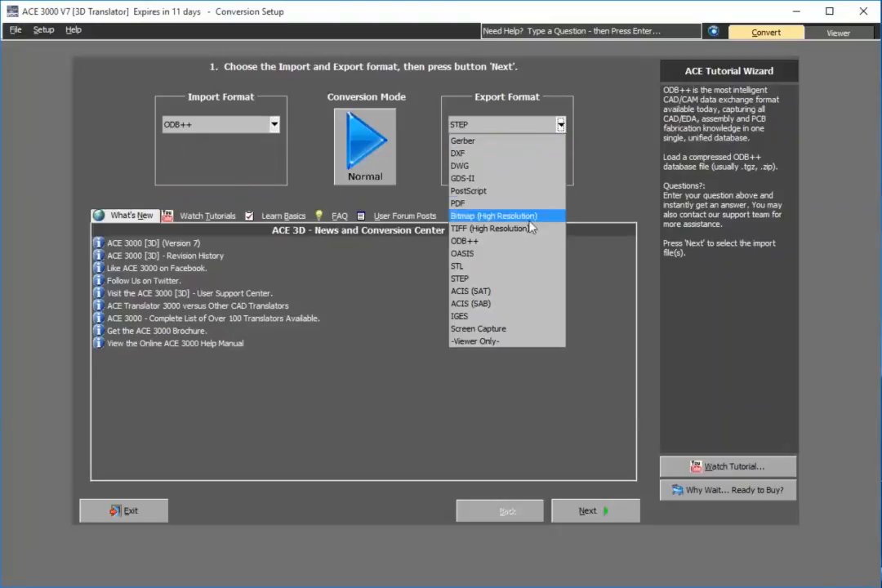
mouse_move(523, 279)
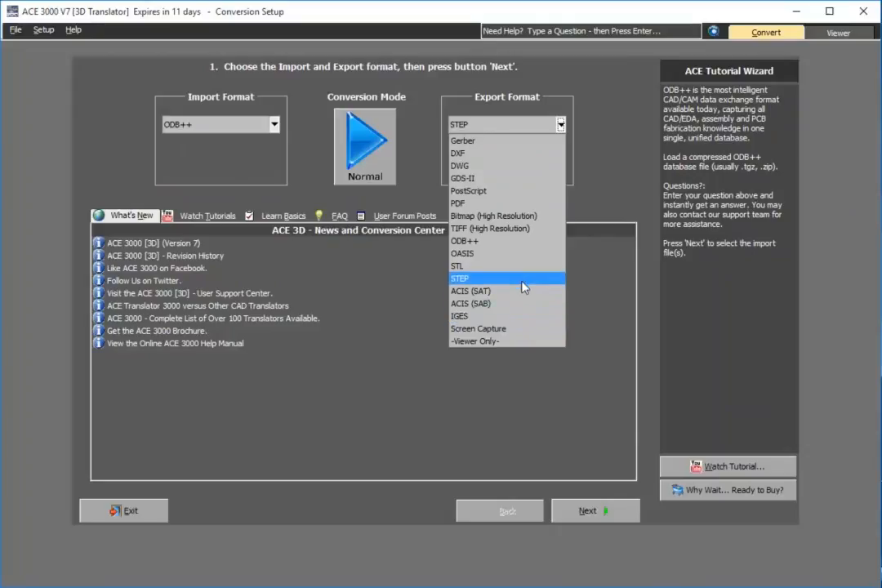
mouse_move(524, 283)
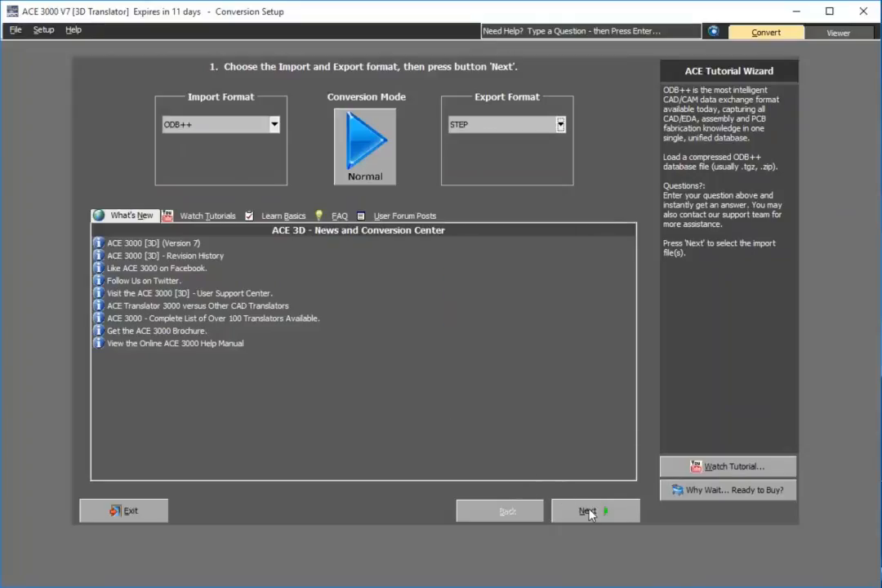
Load odbjob.tgz from the Support folder and check its pcb step and nine layers.
left_click(595, 511)
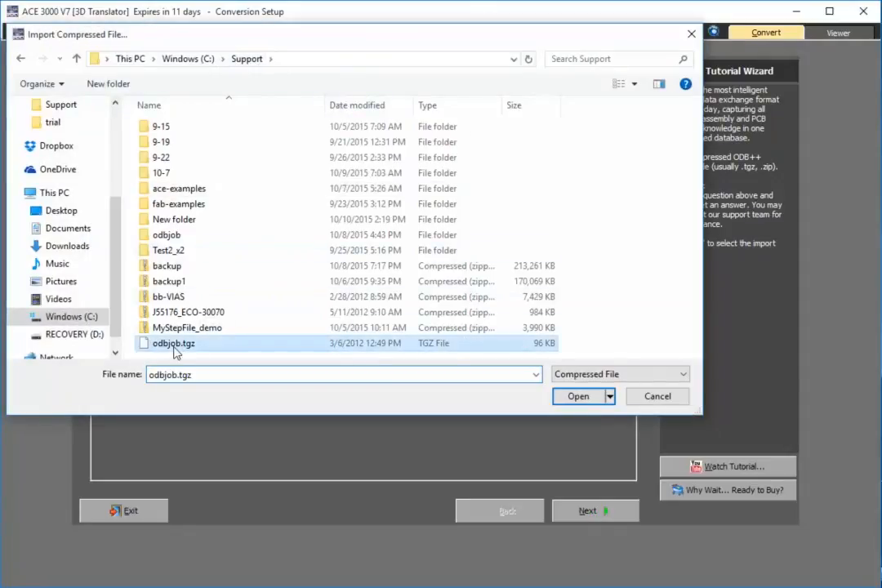
left_click(578, 396)
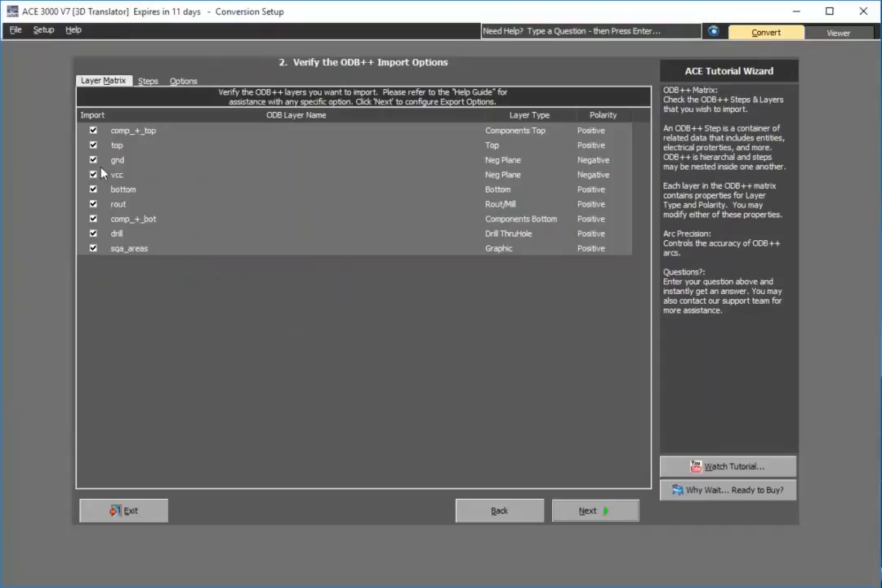
left_click(148, 81)
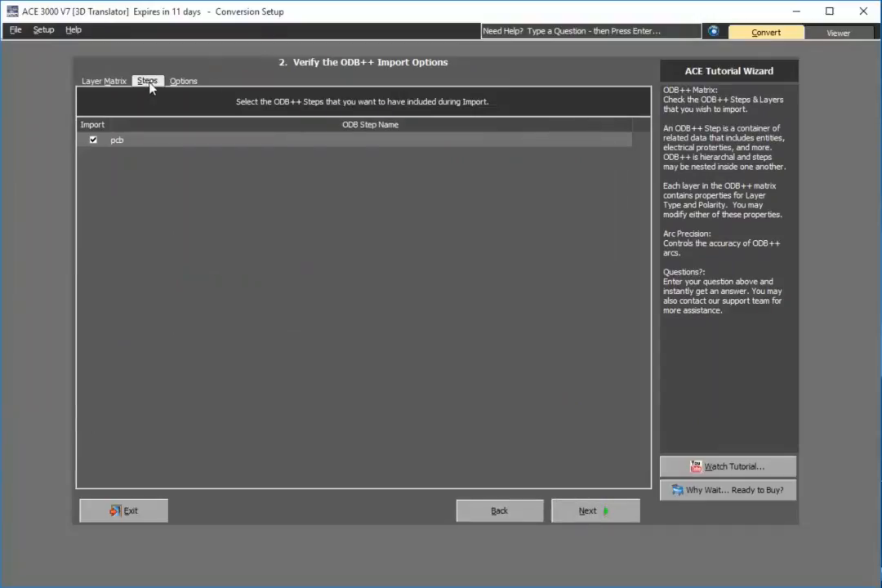
left_click(104, 81)
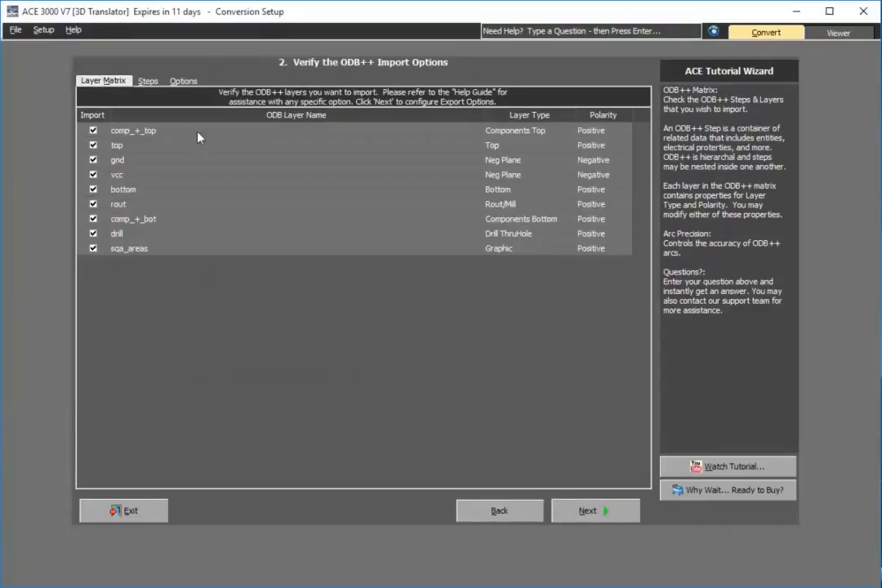
mouse_move(611, 510)
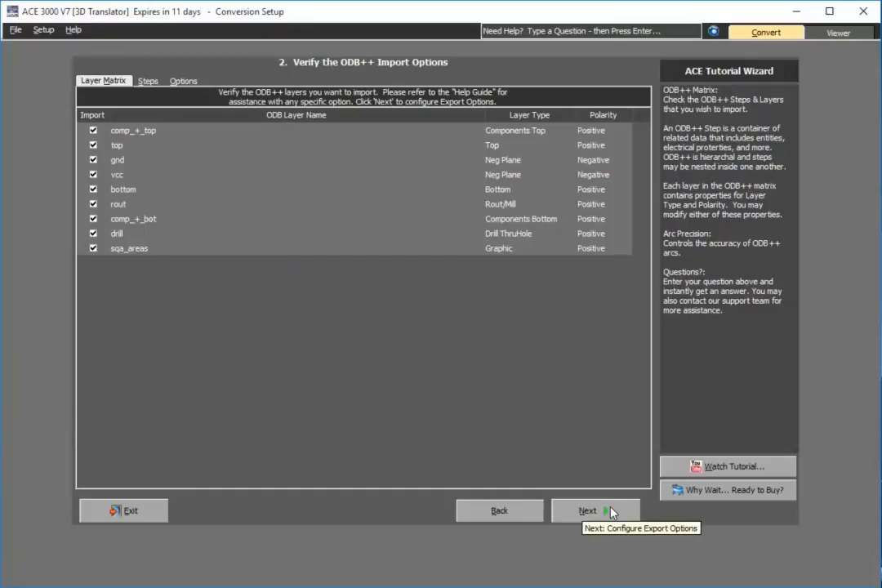
Advance past the STEP export options and run the ODB++ import of the pcb board.
left_click(594, 510)
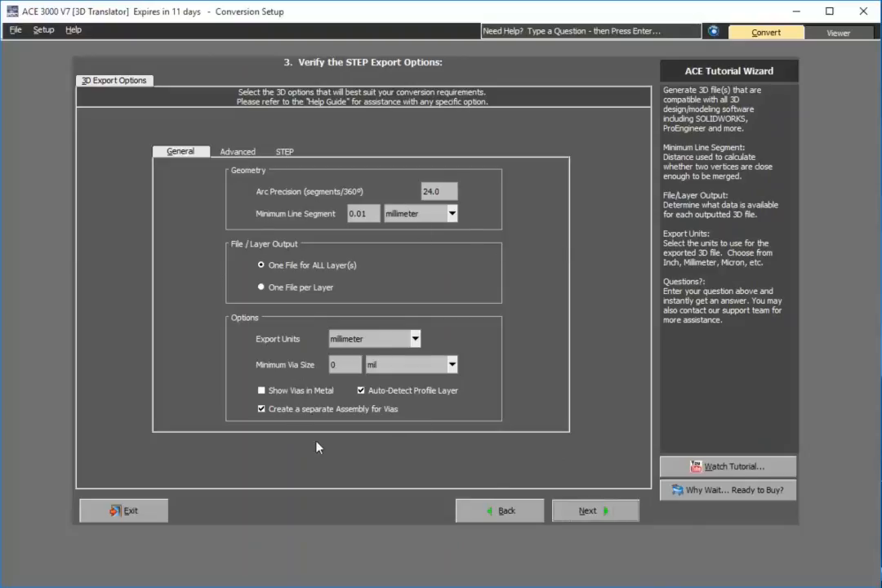
mouse_move(596, 511)
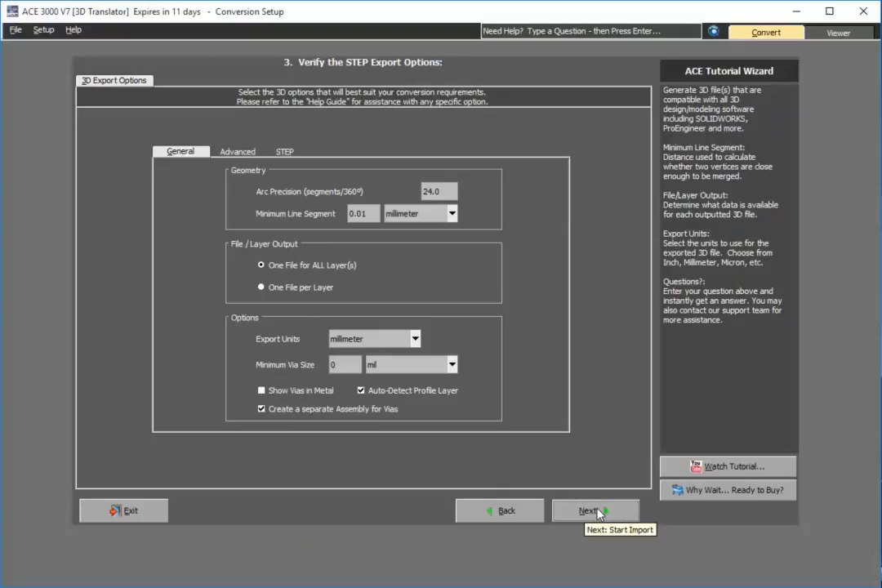
left_click(596, 509)
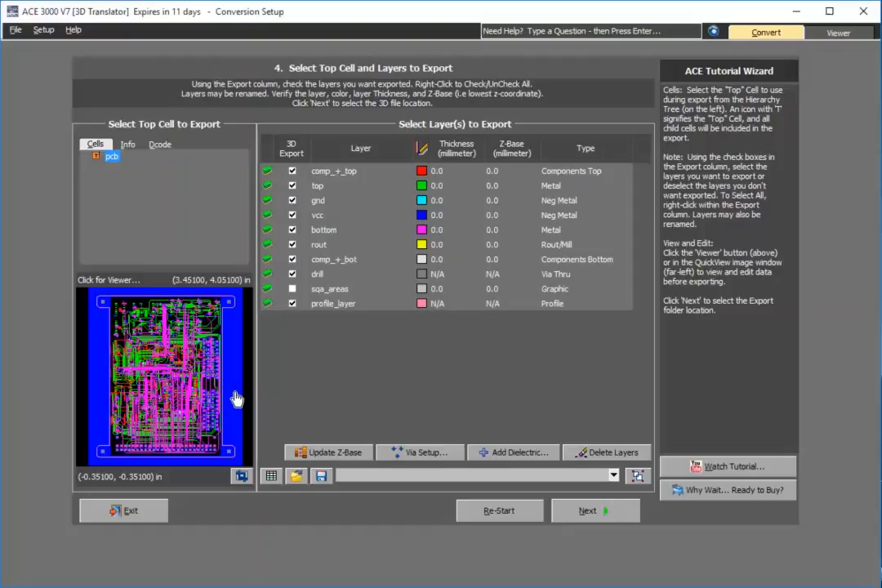
Apply the saved 3DDDD layer map and create its missing Dielectric_1 layer.
left_click(612, 475)
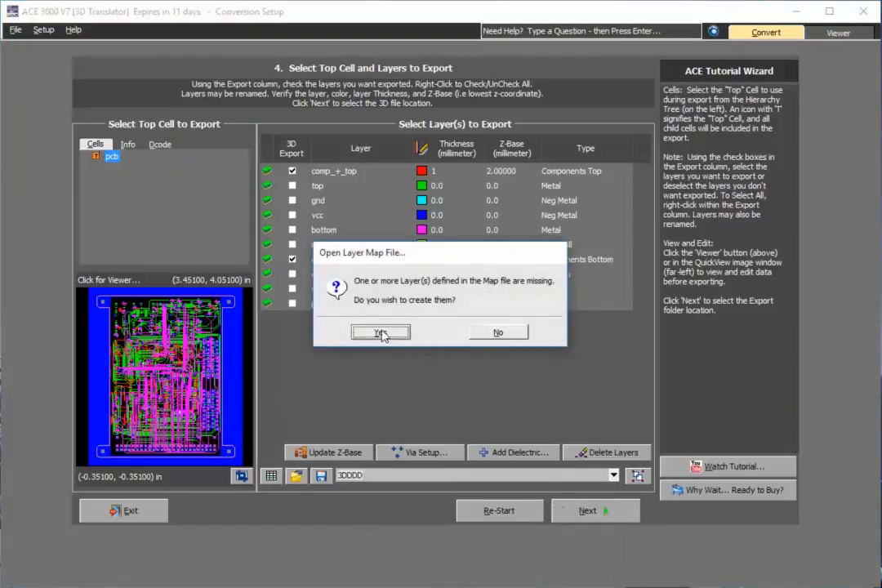
left_click(380, 332)
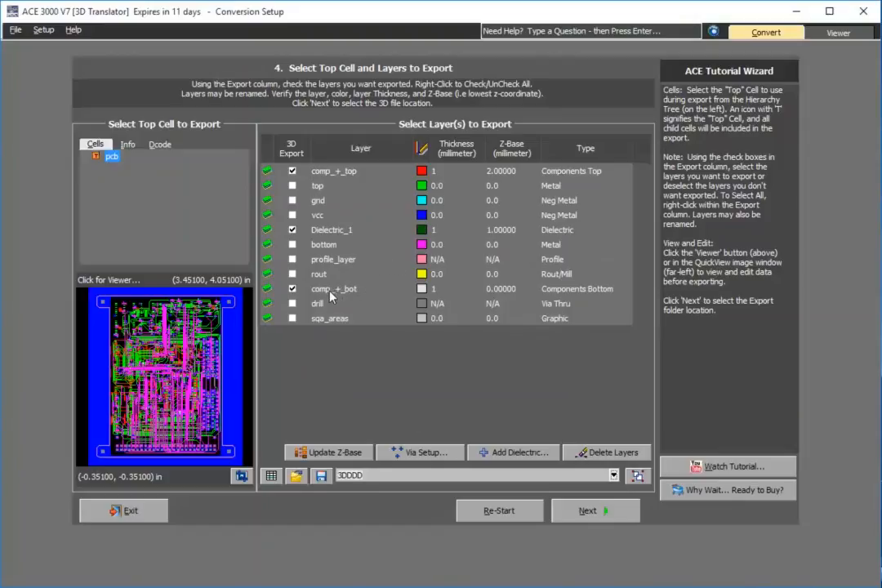
mouse_move(337, 298)
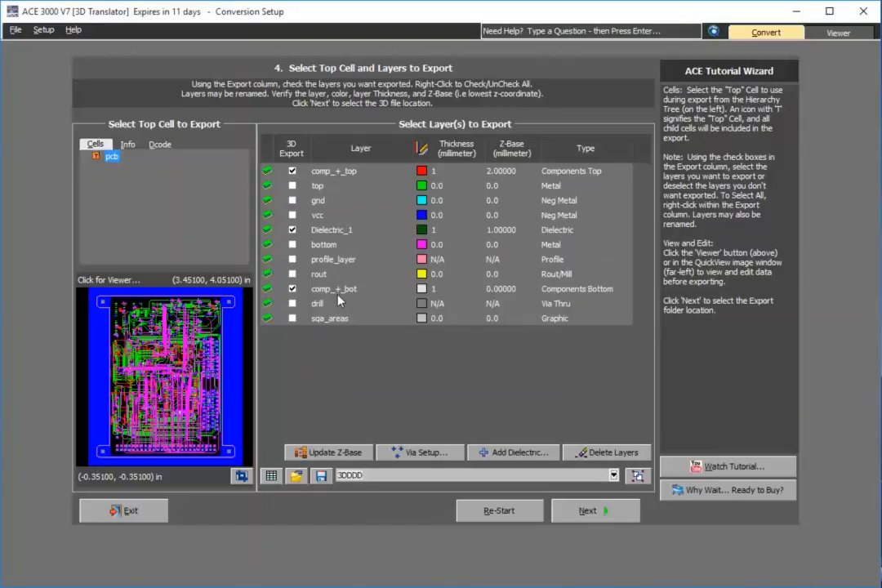
mouse_move(506, 241)
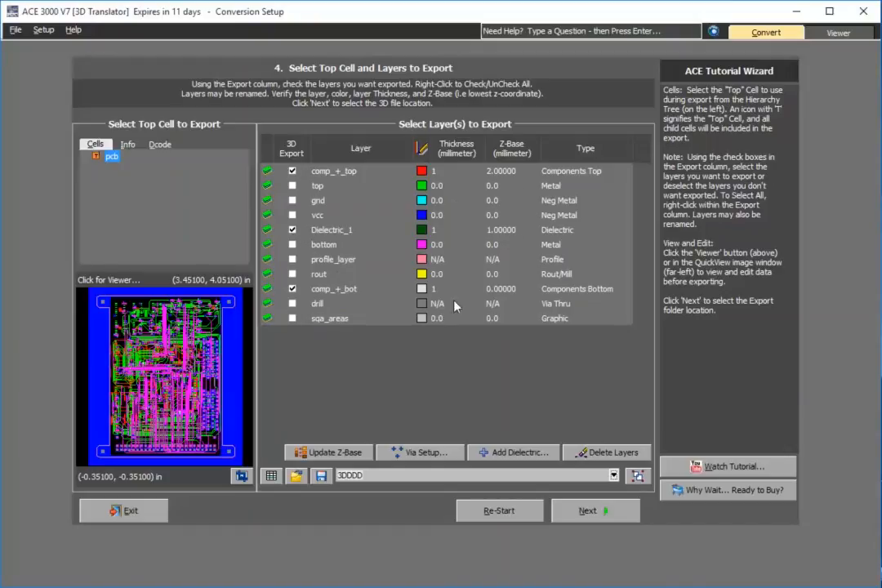
mouse_move(557, 274)
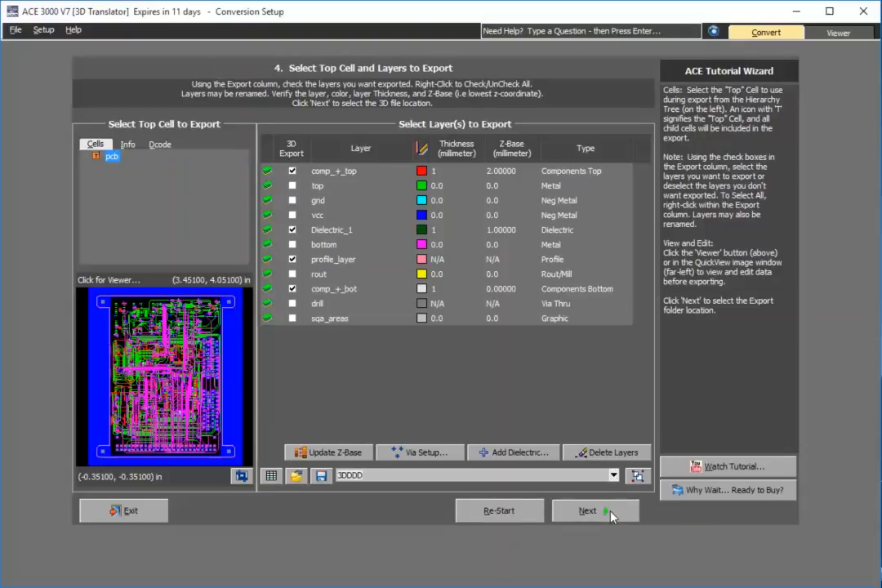
Save the export as a STEP file named pcb in the Support folder.
left_click(595, 511)
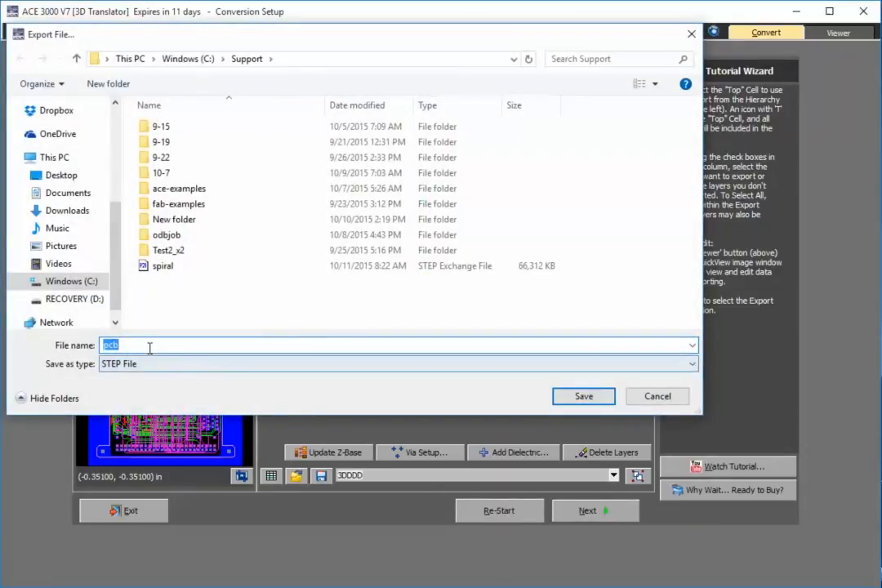
mouse_move(583, 396)
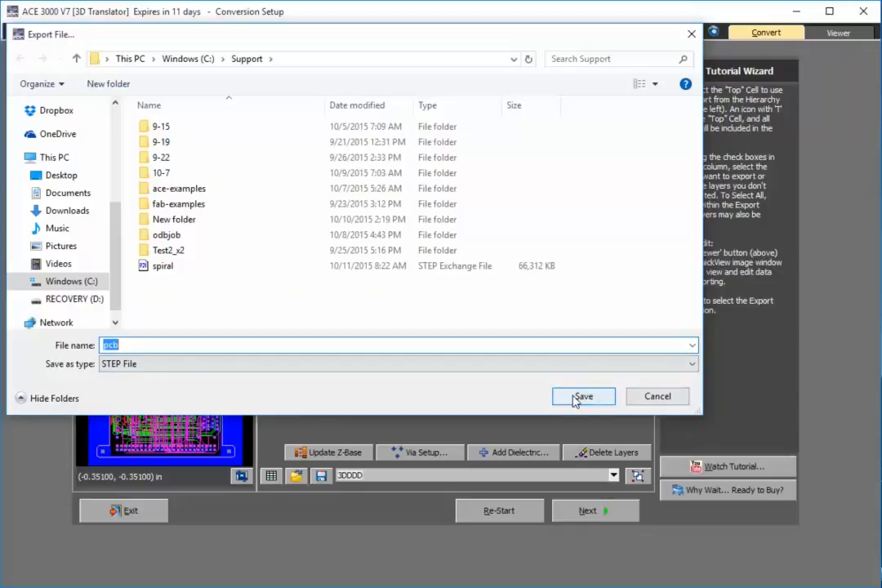
left_click(583, 396)
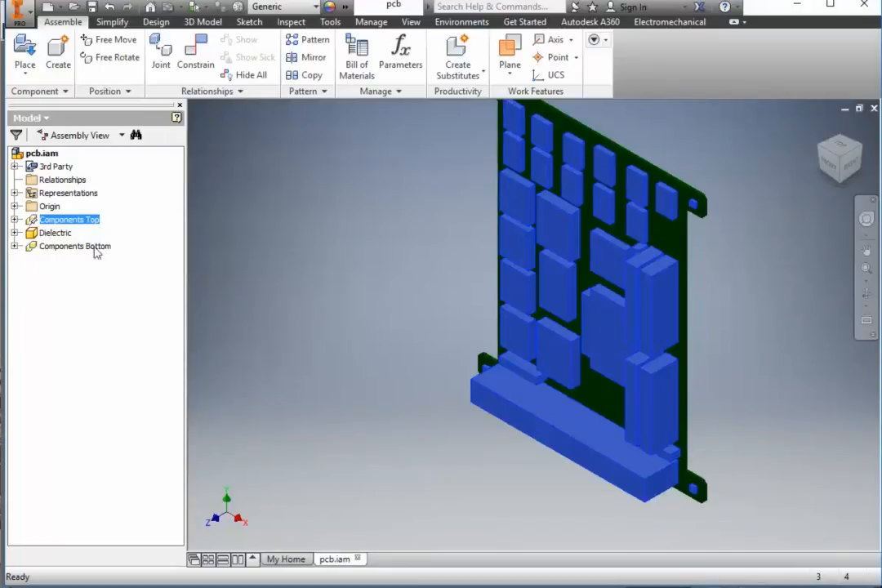
Inspect the pcb.iam Model browser entries, turning the component blocks grey.
left_click(75, 246)
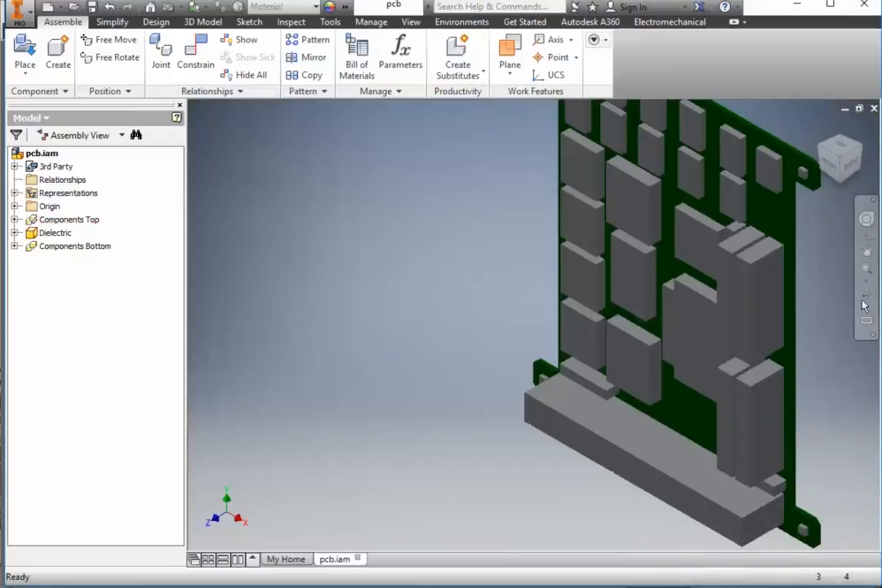
mouse_move(854, 183)
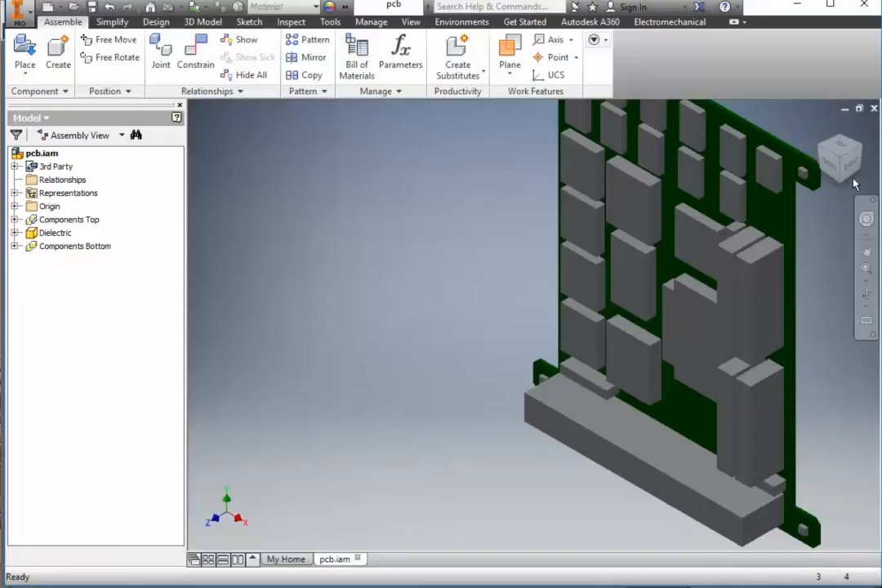
mouse_move(808, 226)
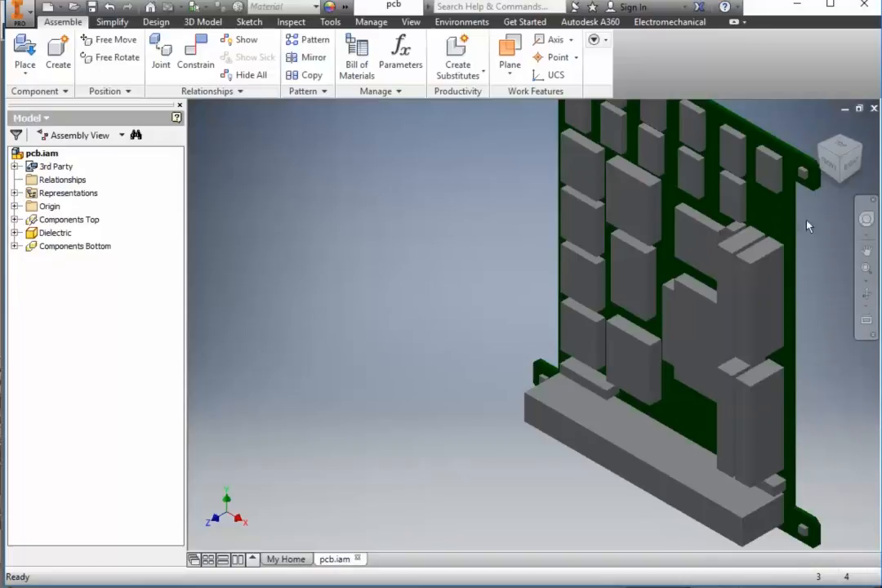